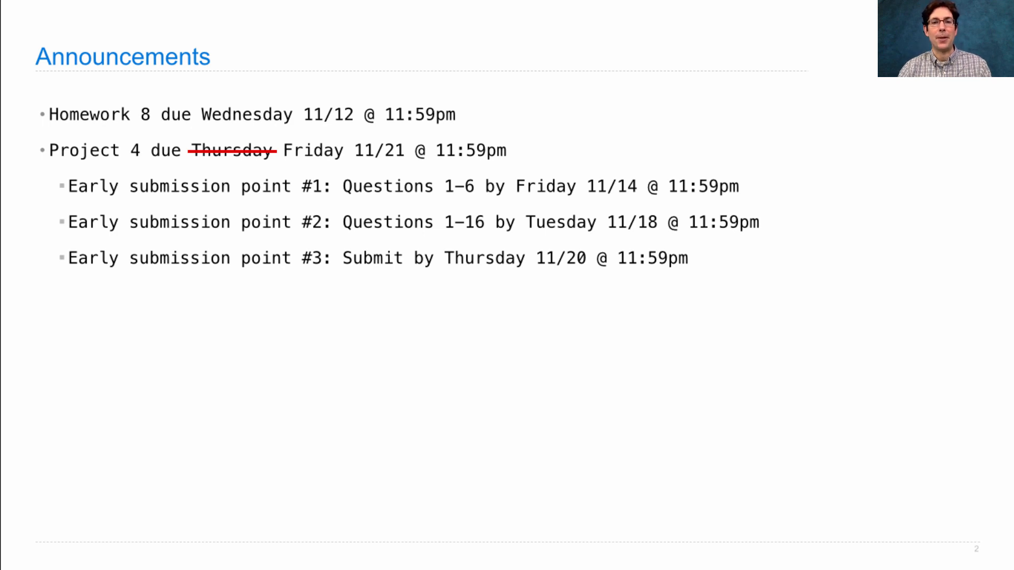
pyautogui.moveTo(743, 292)
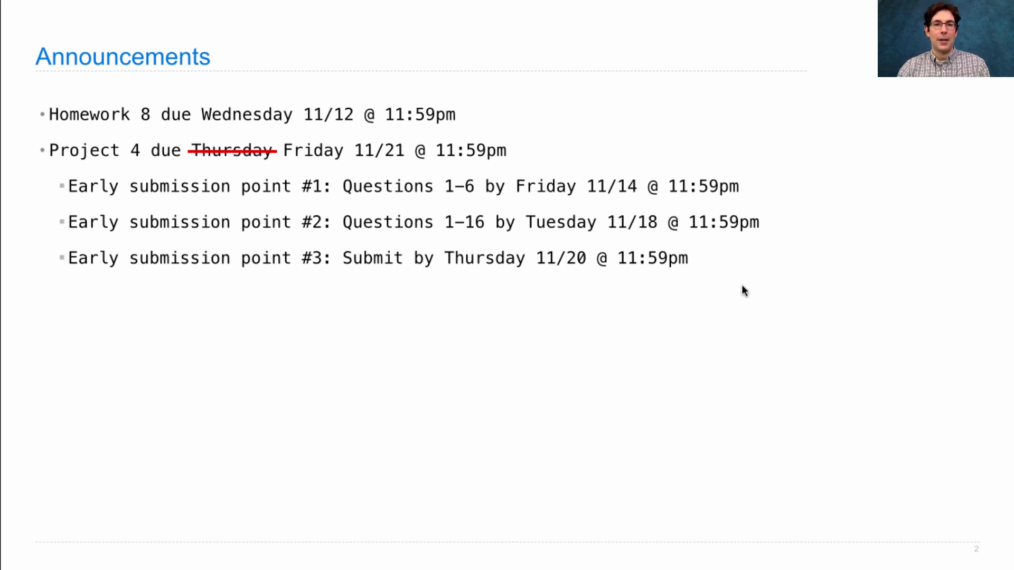
pyautogui.moveTo(856, 311)
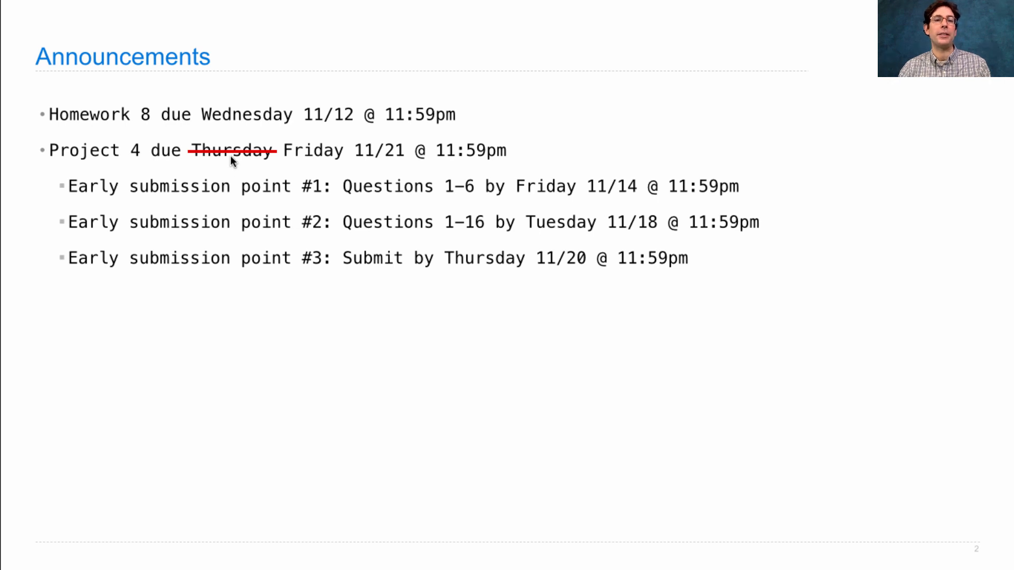
pyautogui.moveTo(252, 125)
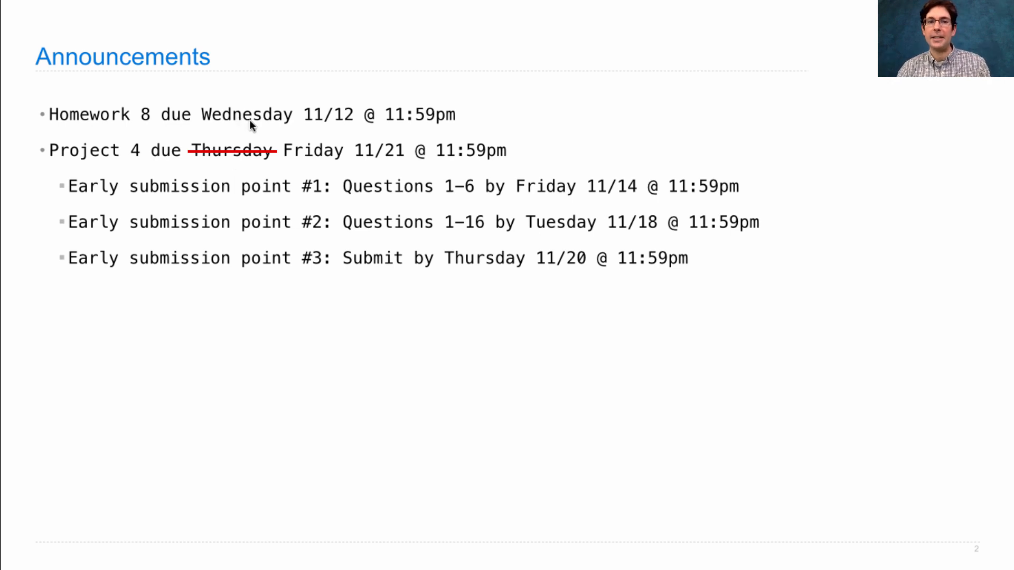
pyautogui.moveTo(307, 158)
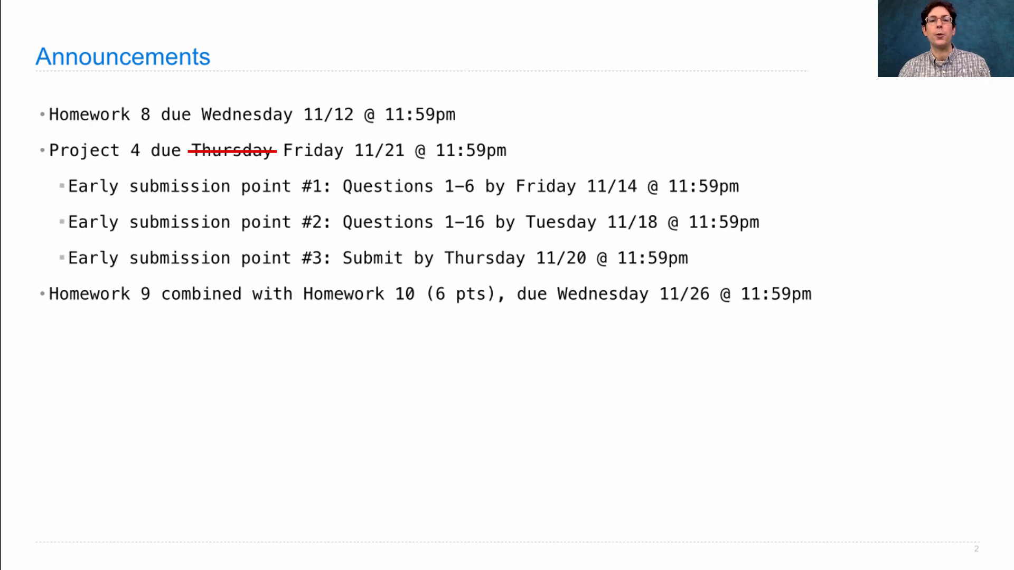
pyautogui.moveTo(983, 273)
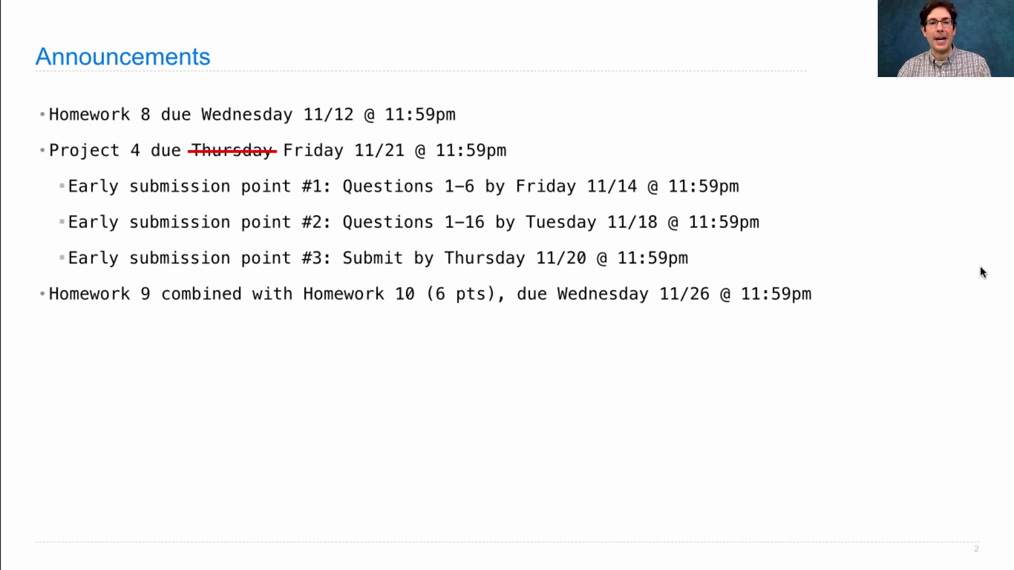
pyautogui.moveTo(762, 271)
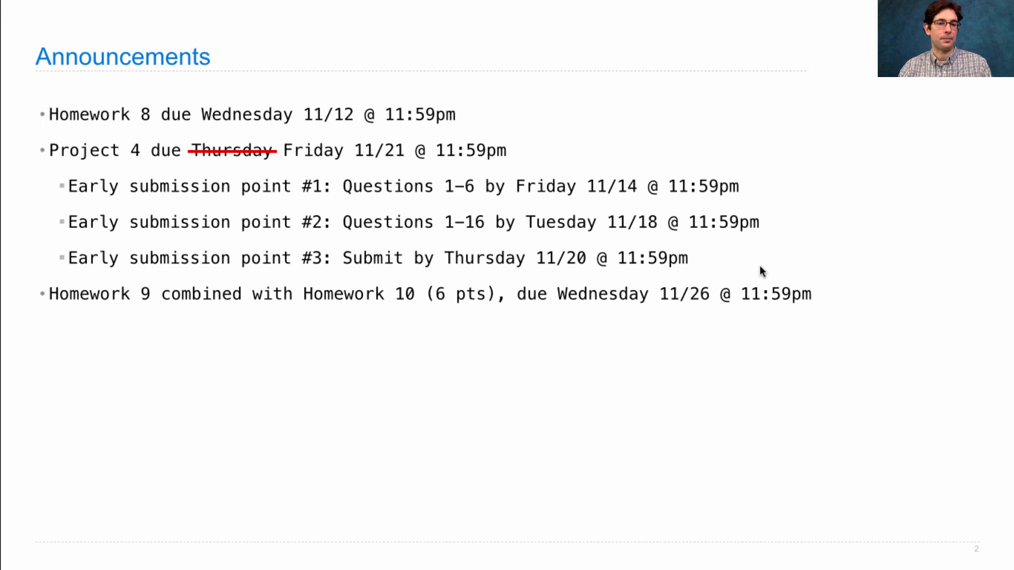
pyautogui.moveTo(484, 348)
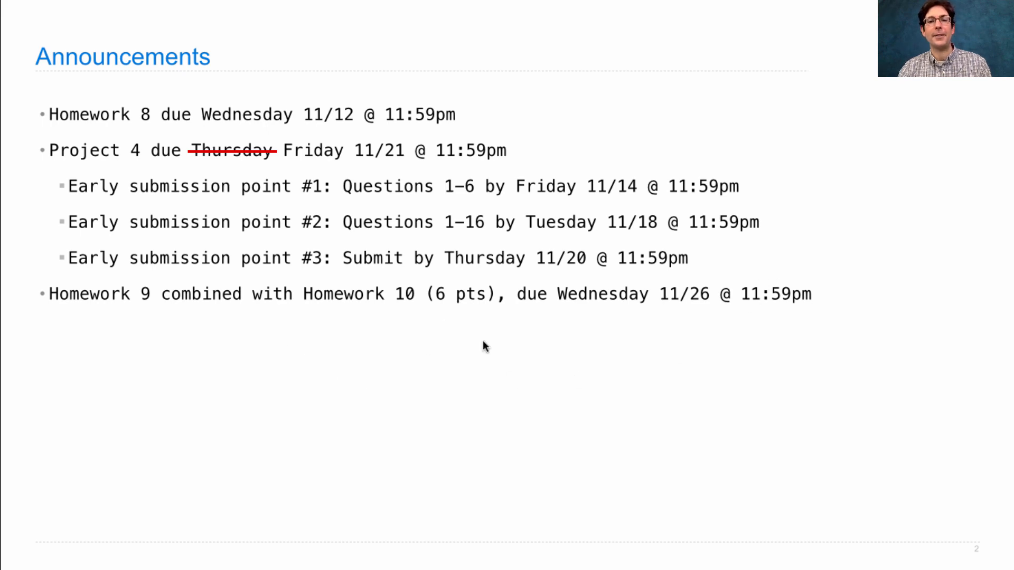
pyautogui.moveTo(684, 342)
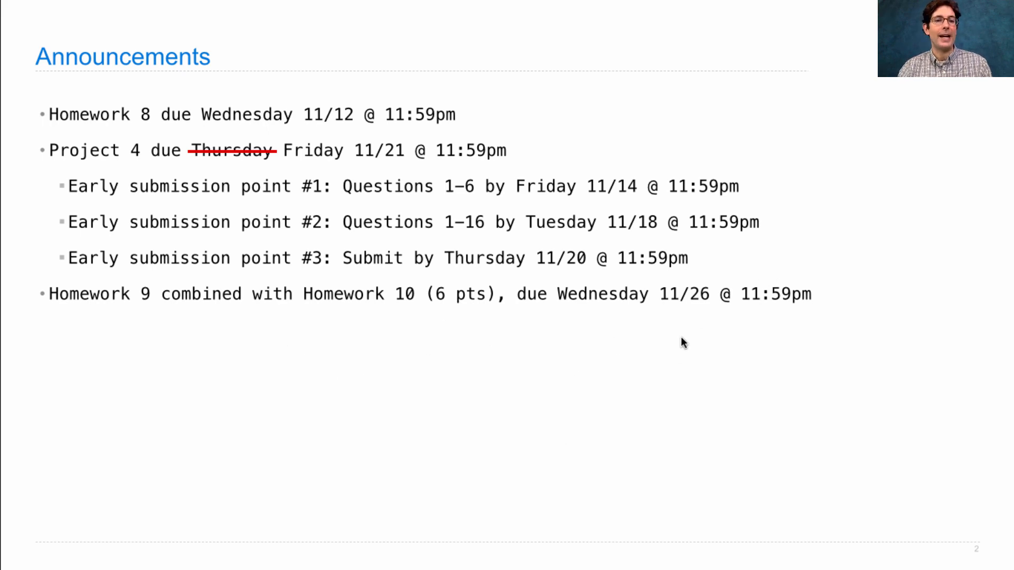
pyautogui.moveTo(951, 258)
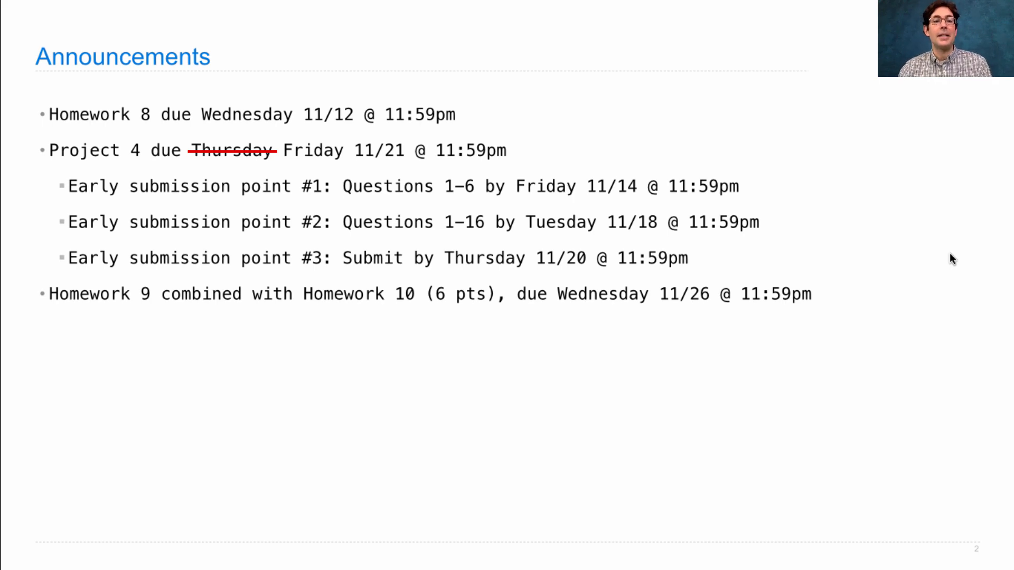
pyautogui.moveTo(359, 339)
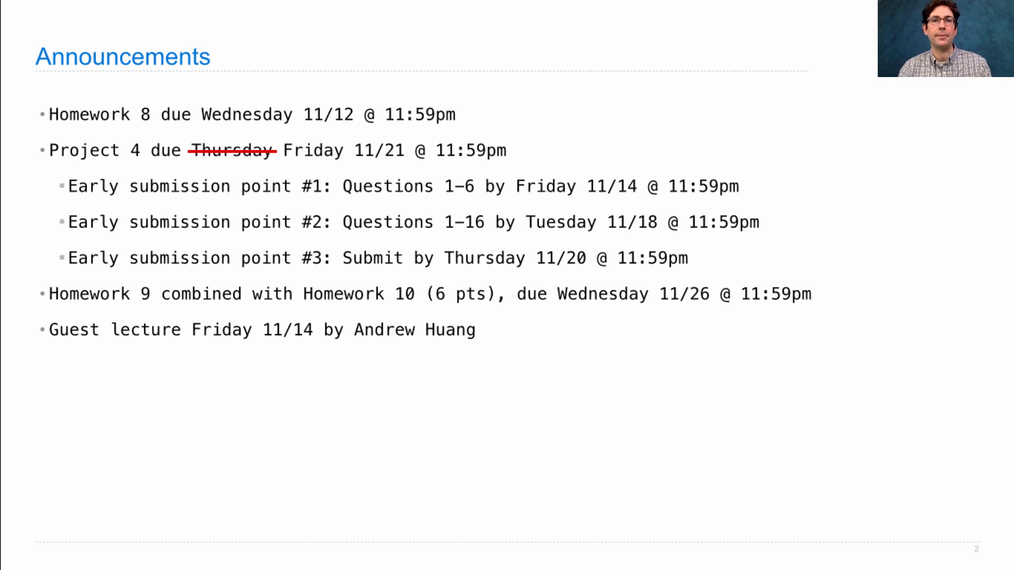
# Advance past the guest lecture announcement to the Survey Results slide
pyautogui.press('right')
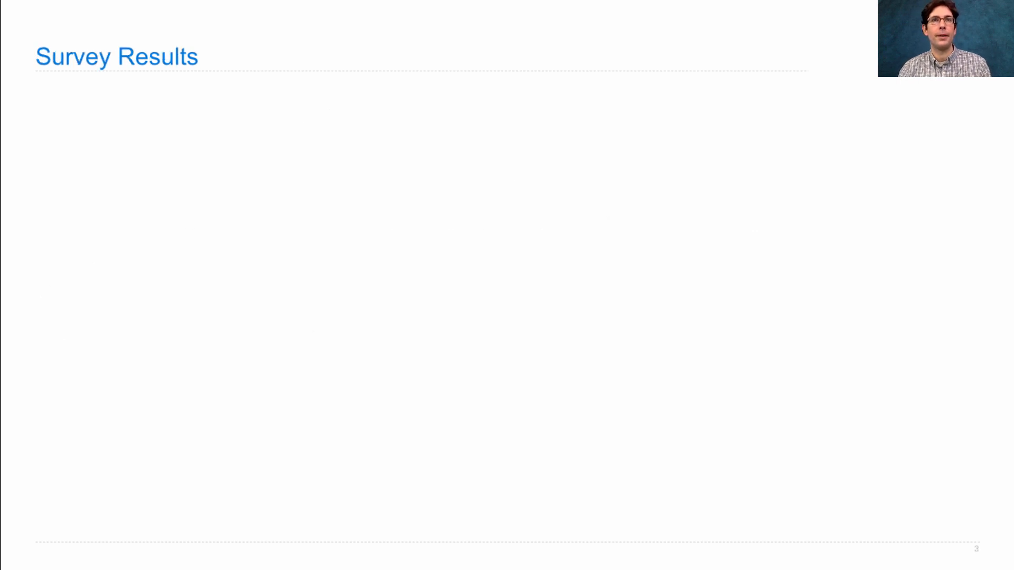